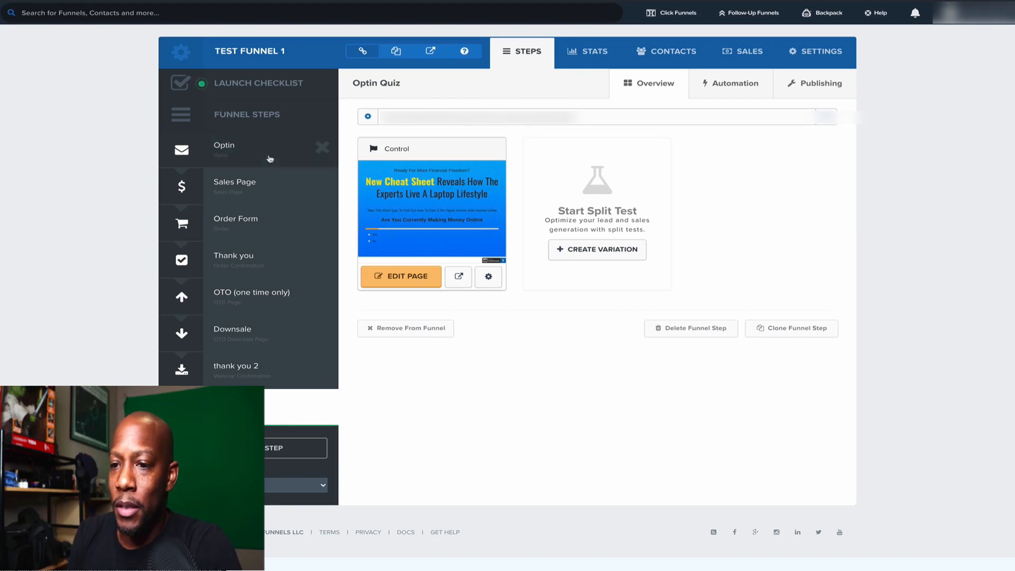
# Step: Launch the page editor for the Optin Quiz step of Test Funnel 1
pyautogui.click(406, 275)
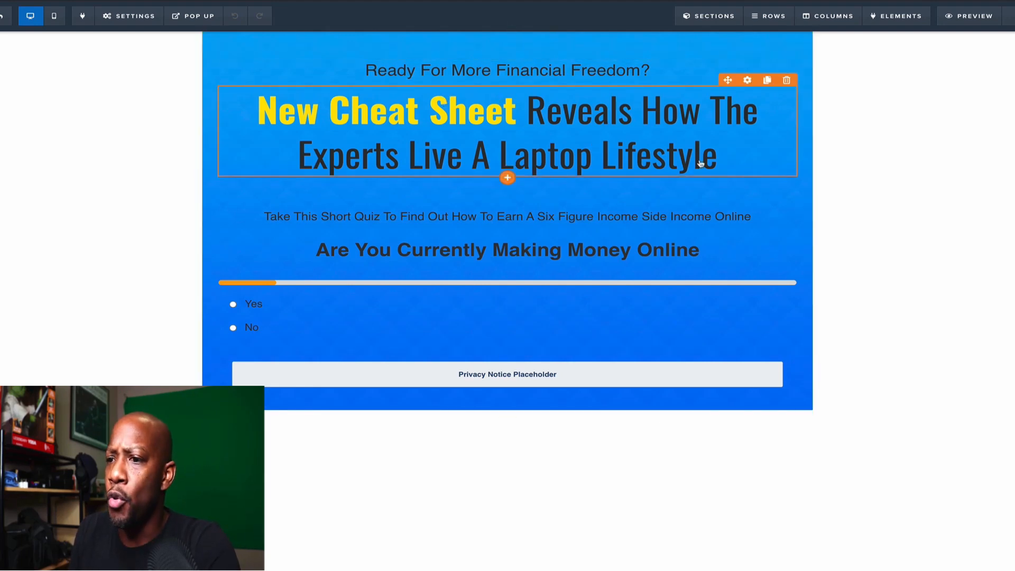
# Step: Bring up the Survey Awesome quiz settings via the survey element's gear icon
pyautogui.click(969, 16)
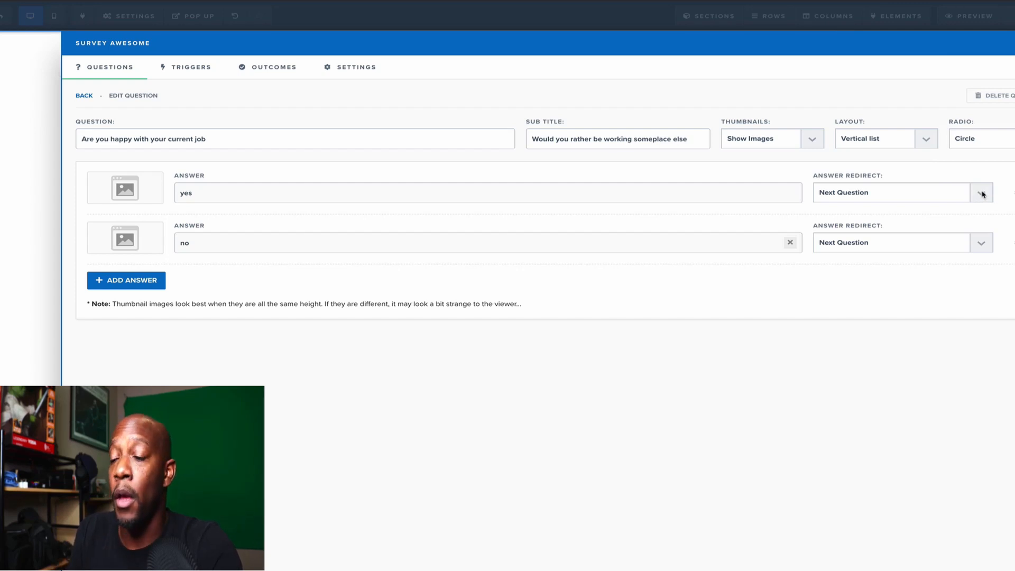
# Step: Route both answers to Next Question and return to the survey's question list
pyautogui.click(978, 192)
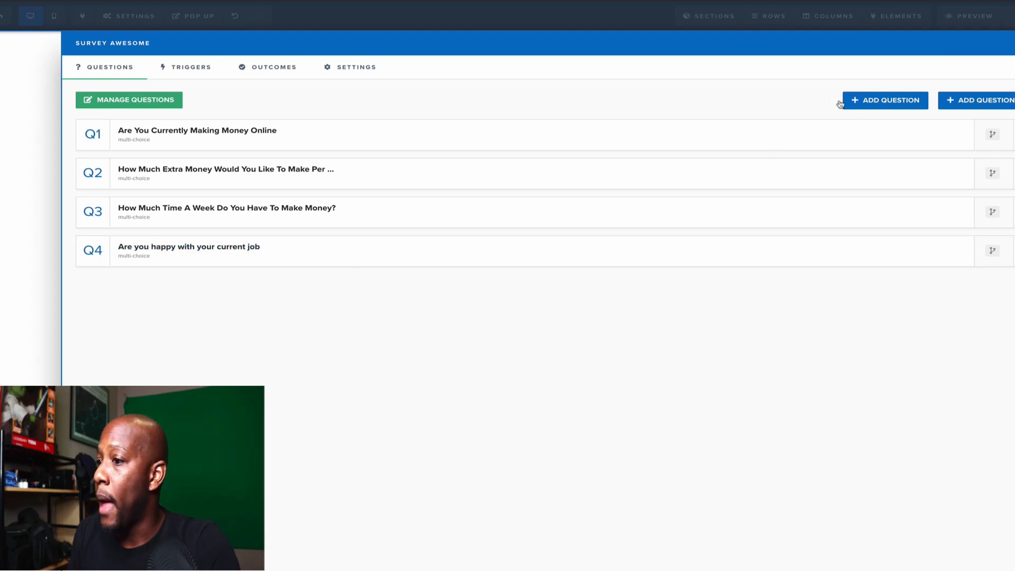
# Step: Review questions Q1–Q4 in the survey's Questions list
pyautogui.click(267, 67)
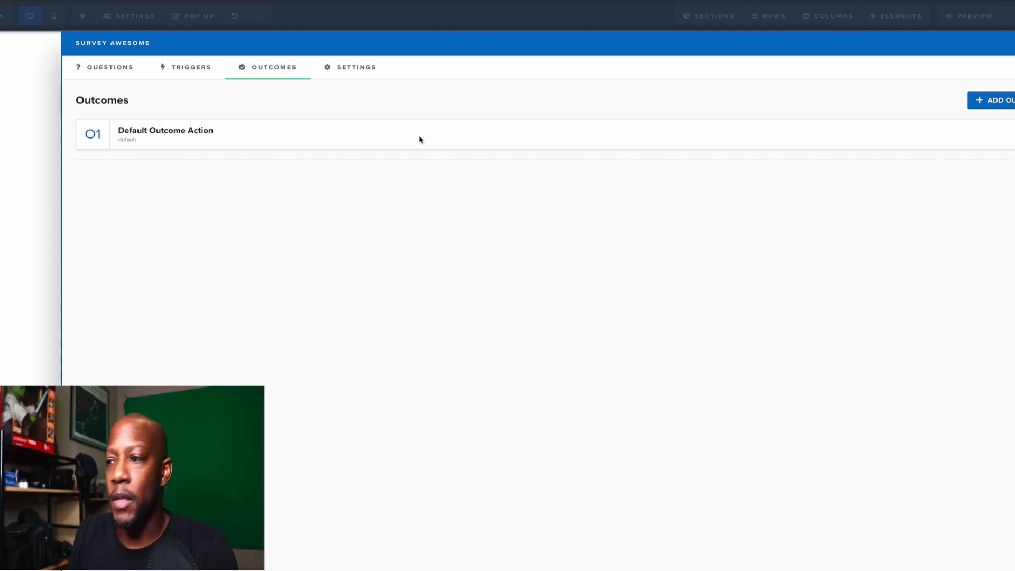
# Step: Review New Outcome's $10,000+ condition and its Loading Then Page Redirect action
pyautogui.click(164, 134)
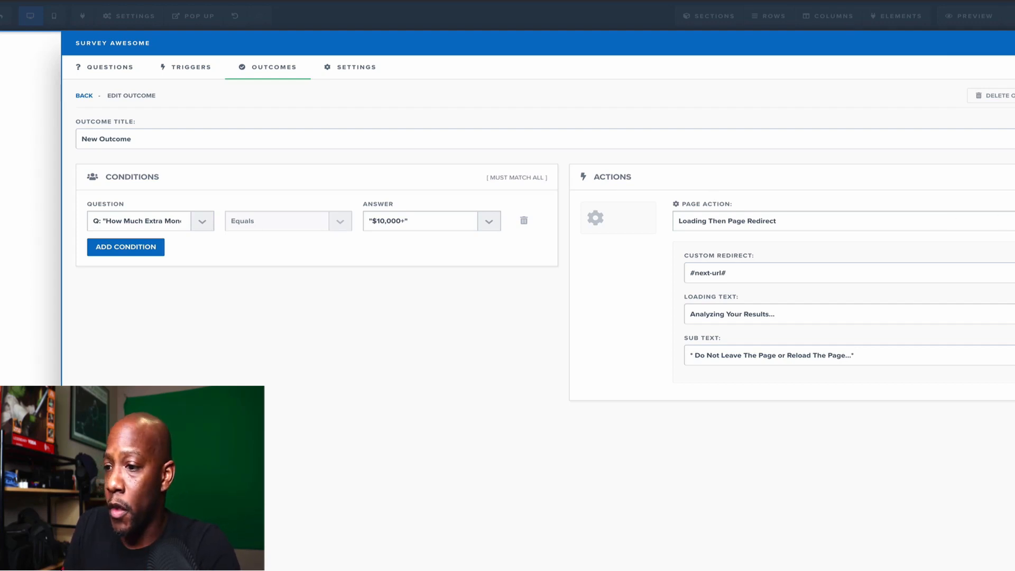
pyautogui.click(355, 67)
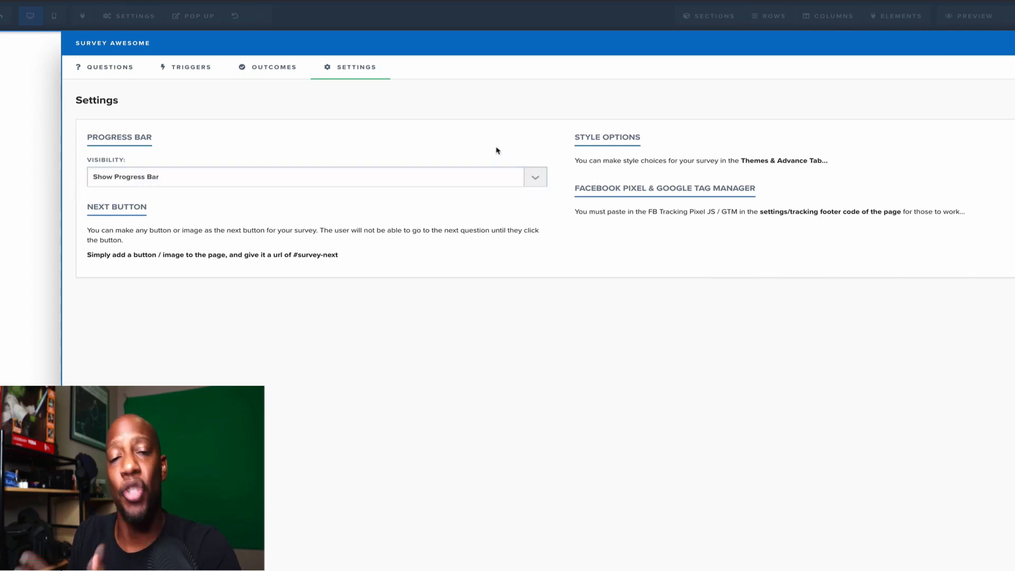
pyautogui.moveTo(485, 253)
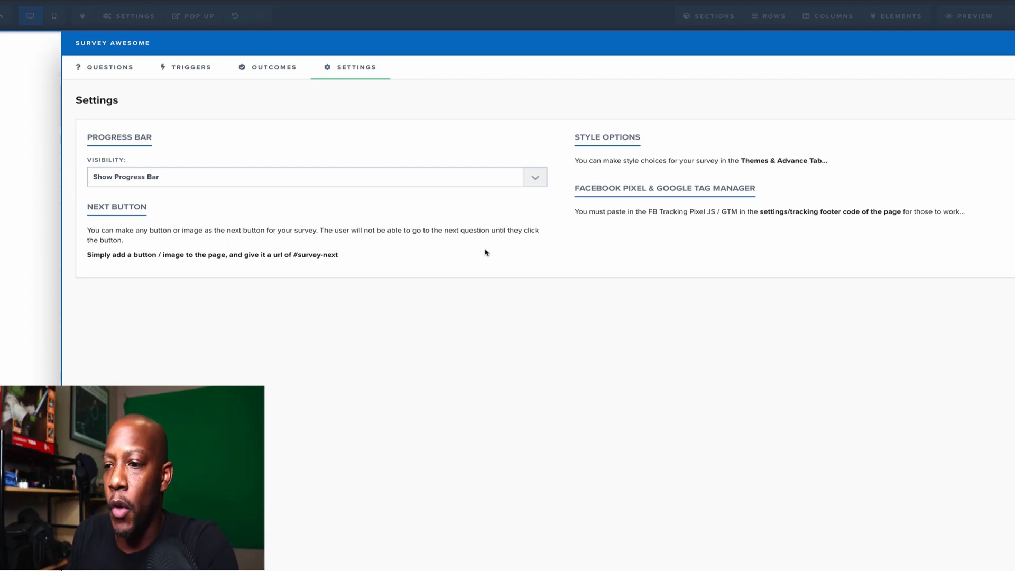
pyautogui.moveTo(840, 178)
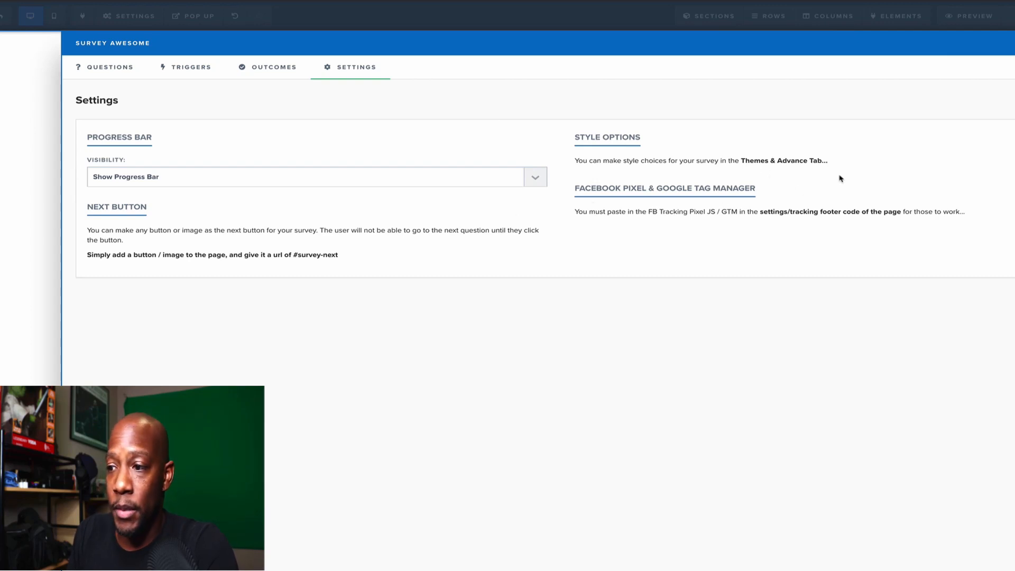
pyautogui.moveTo(727, 241)
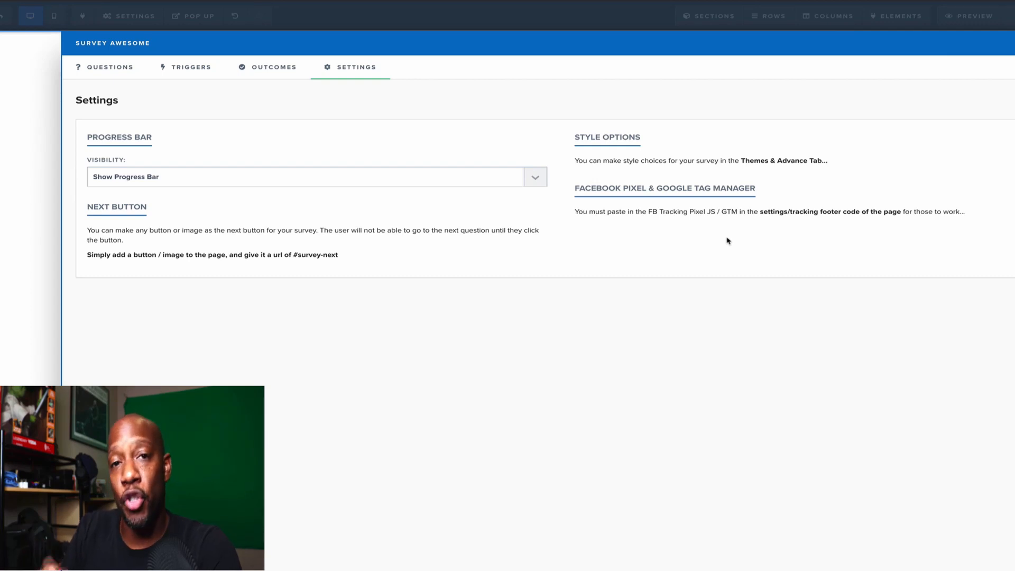
pyautogui.moveTo(858, 172)
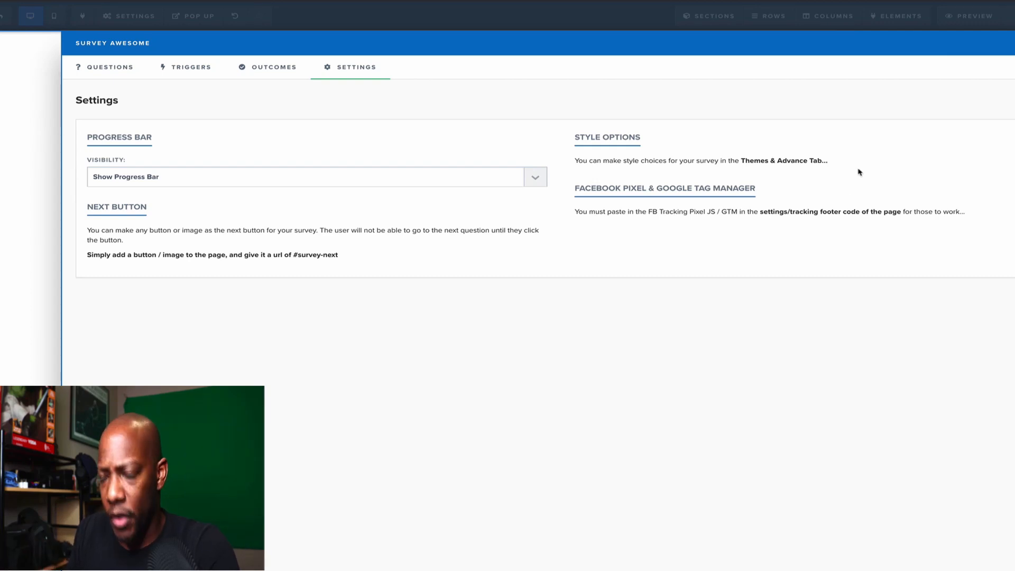